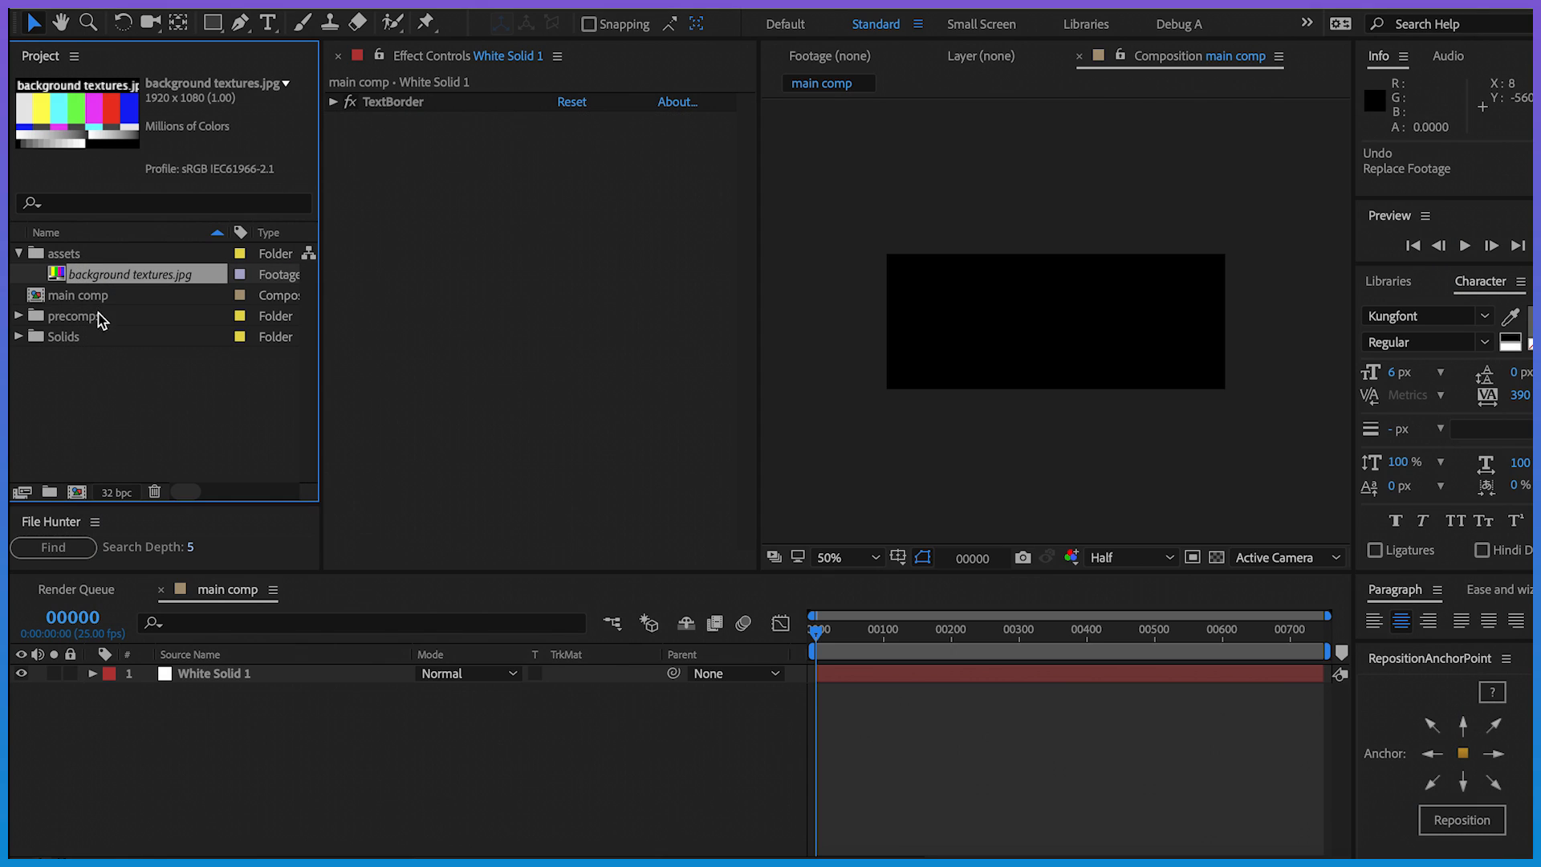
{"action": "mouse_move", "coordinate": [96, 286]}
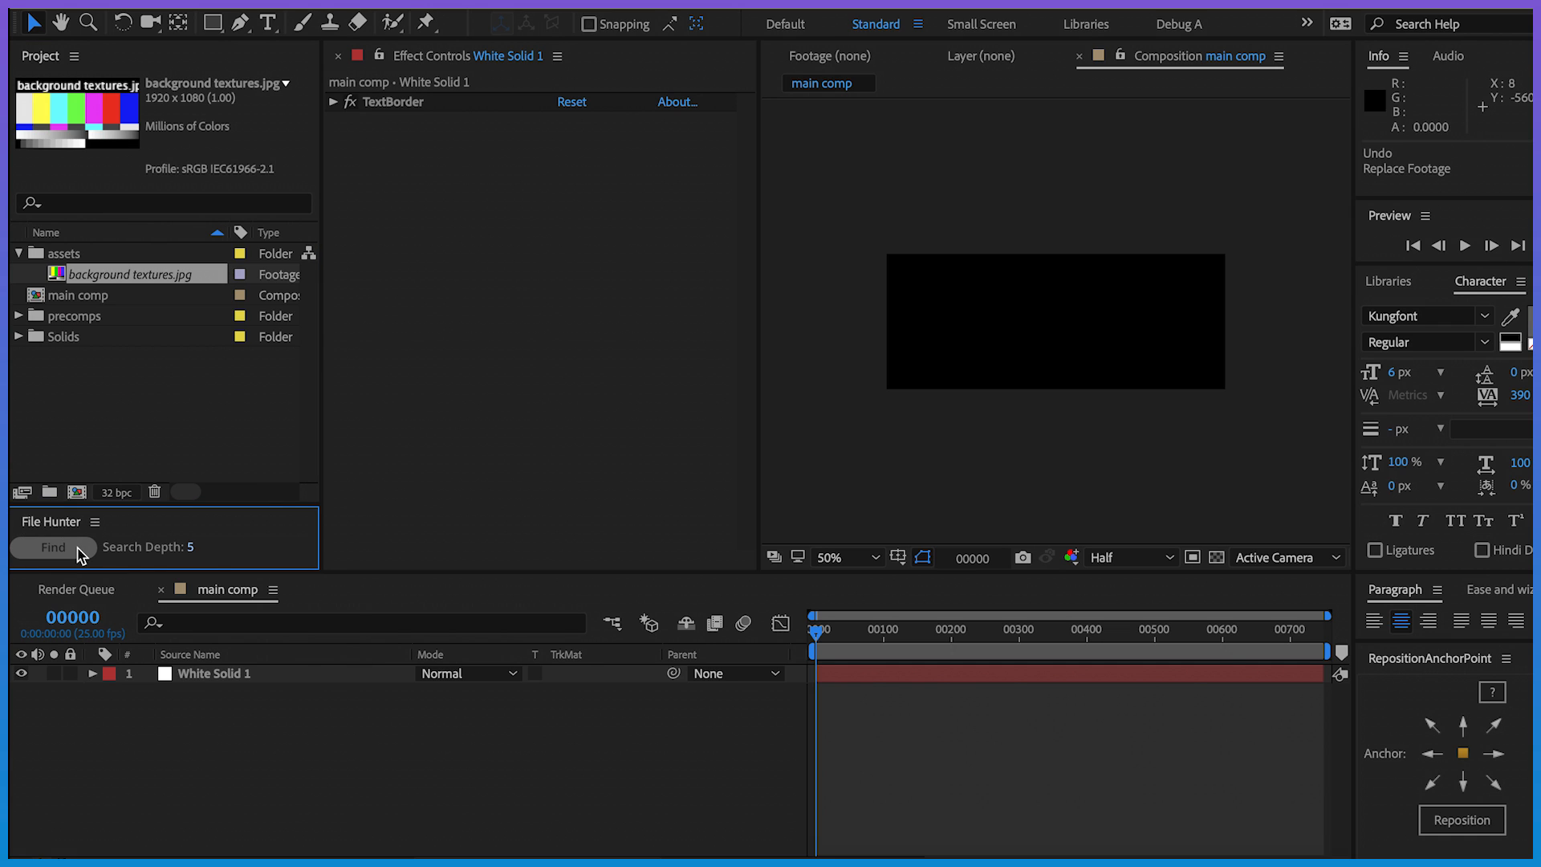
Step: Search the Stock Footage folder with File Hunter's Find for background textures.jpg
{"action": "left_click", "coordinate": [53, 546]}
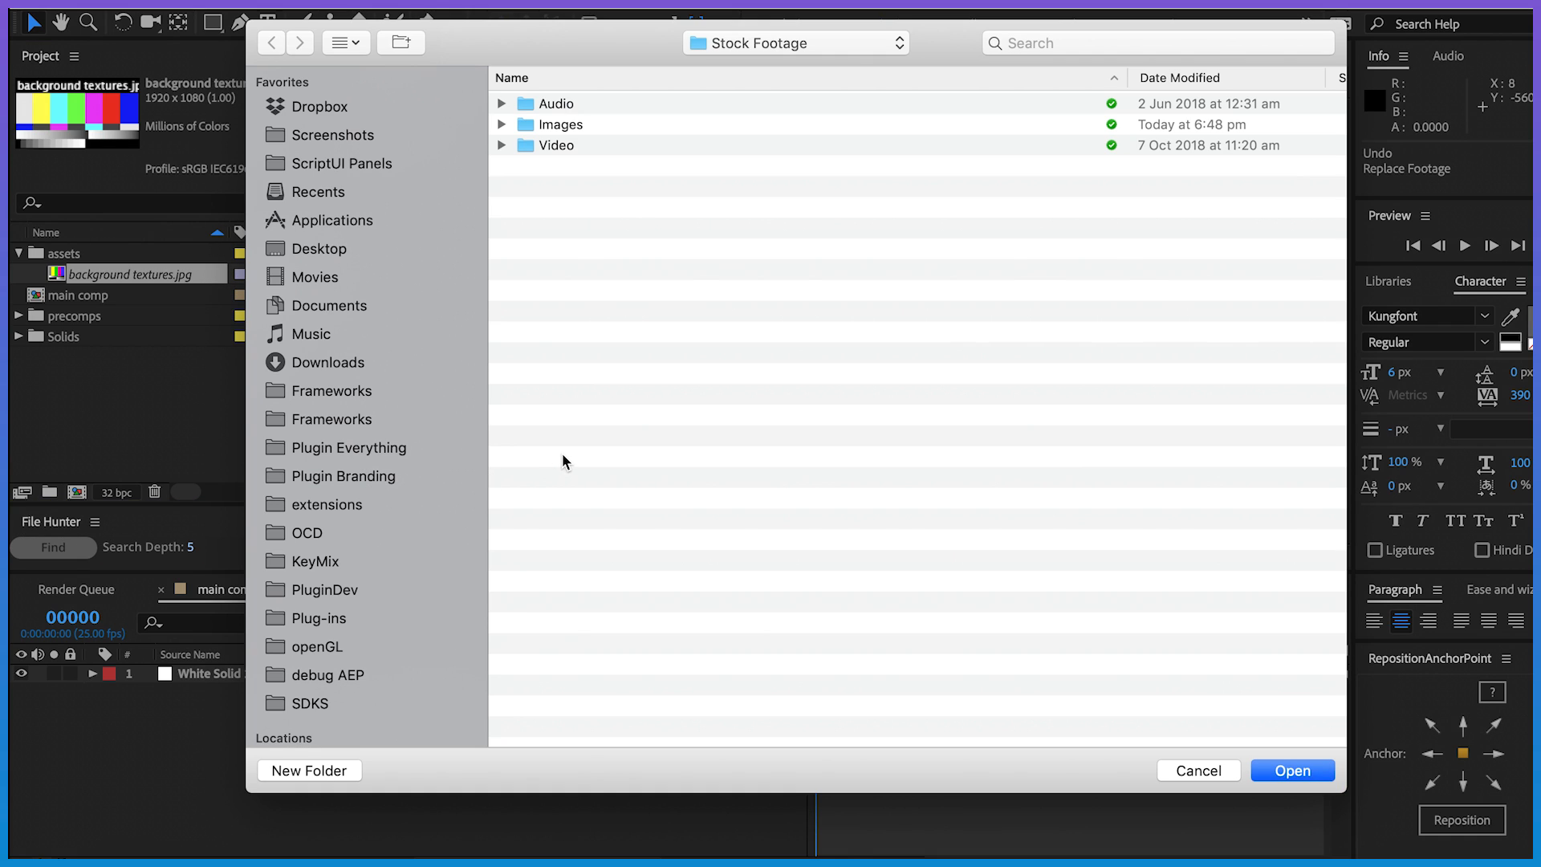
{"action": "mouse_move", "coordinate": [698, 331]}
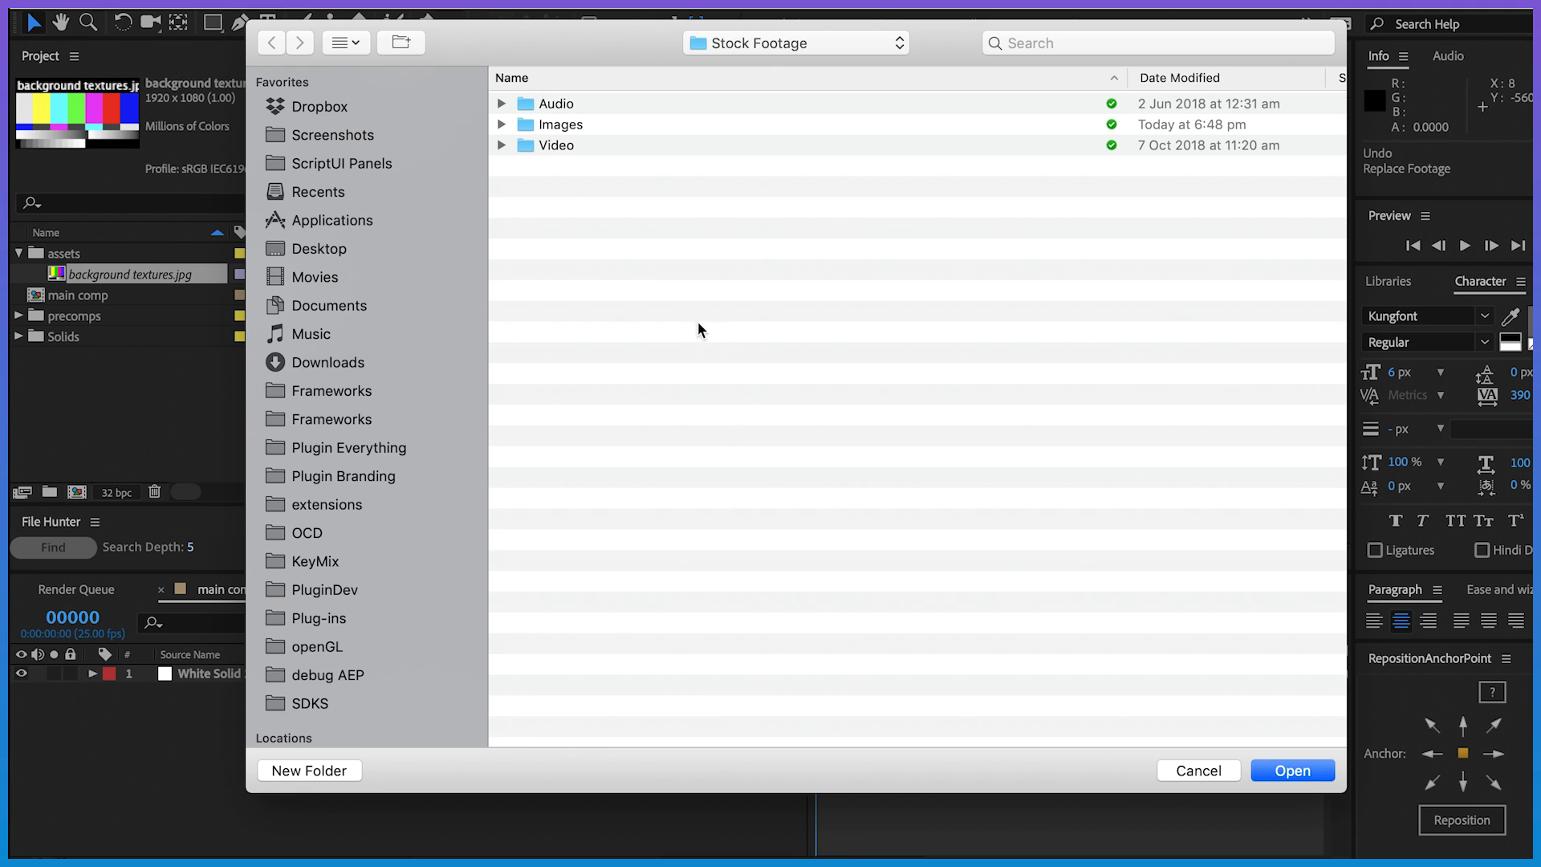
{"action": "mouse_move", "coordinate": [674, 307]}
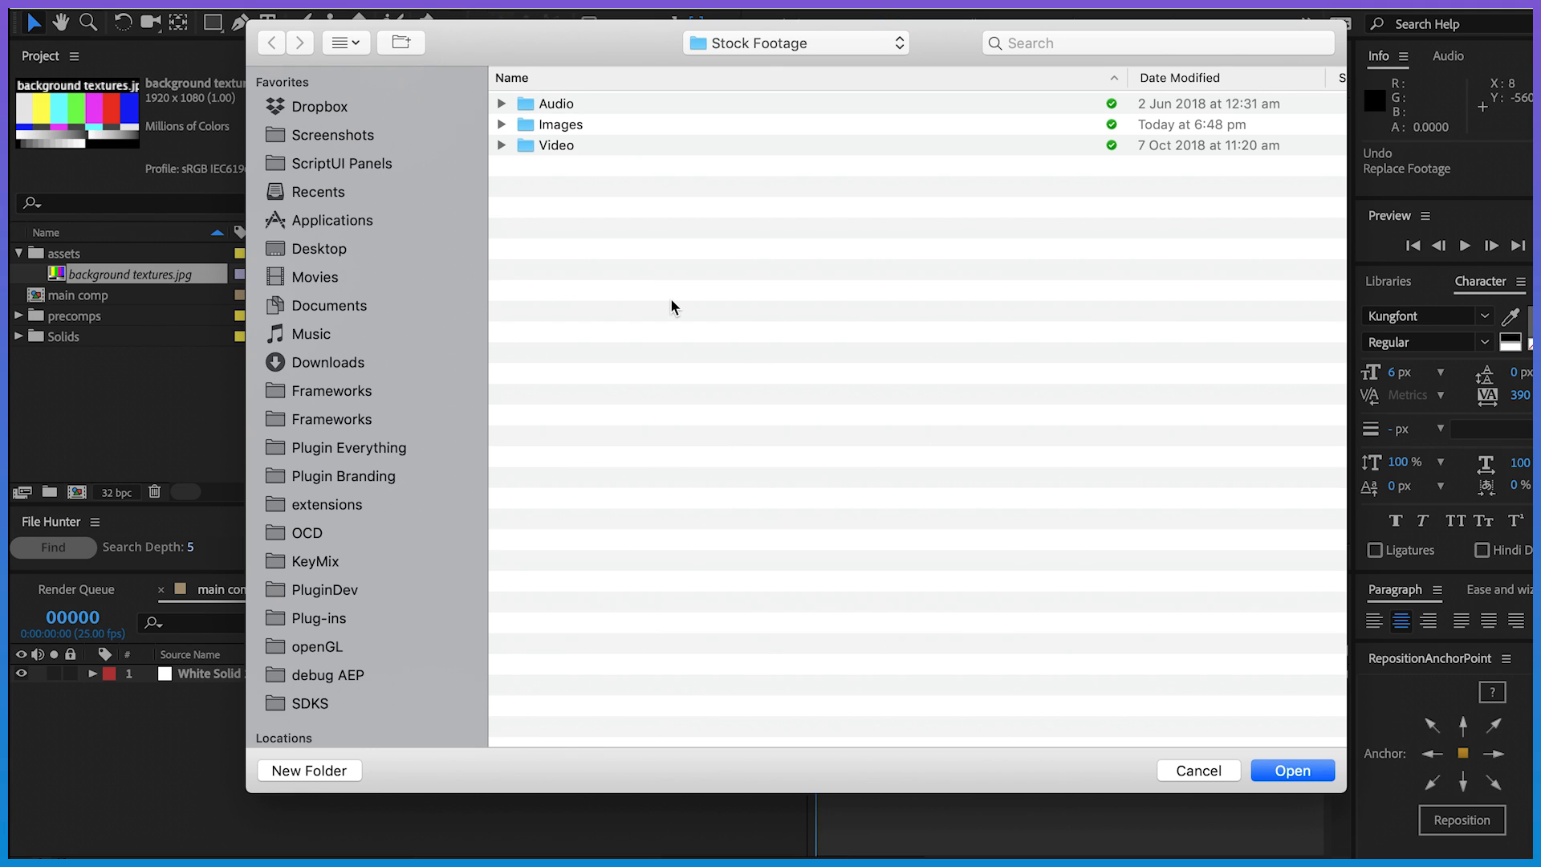
{"action": "left_click", "coordinate": [320, 106]}
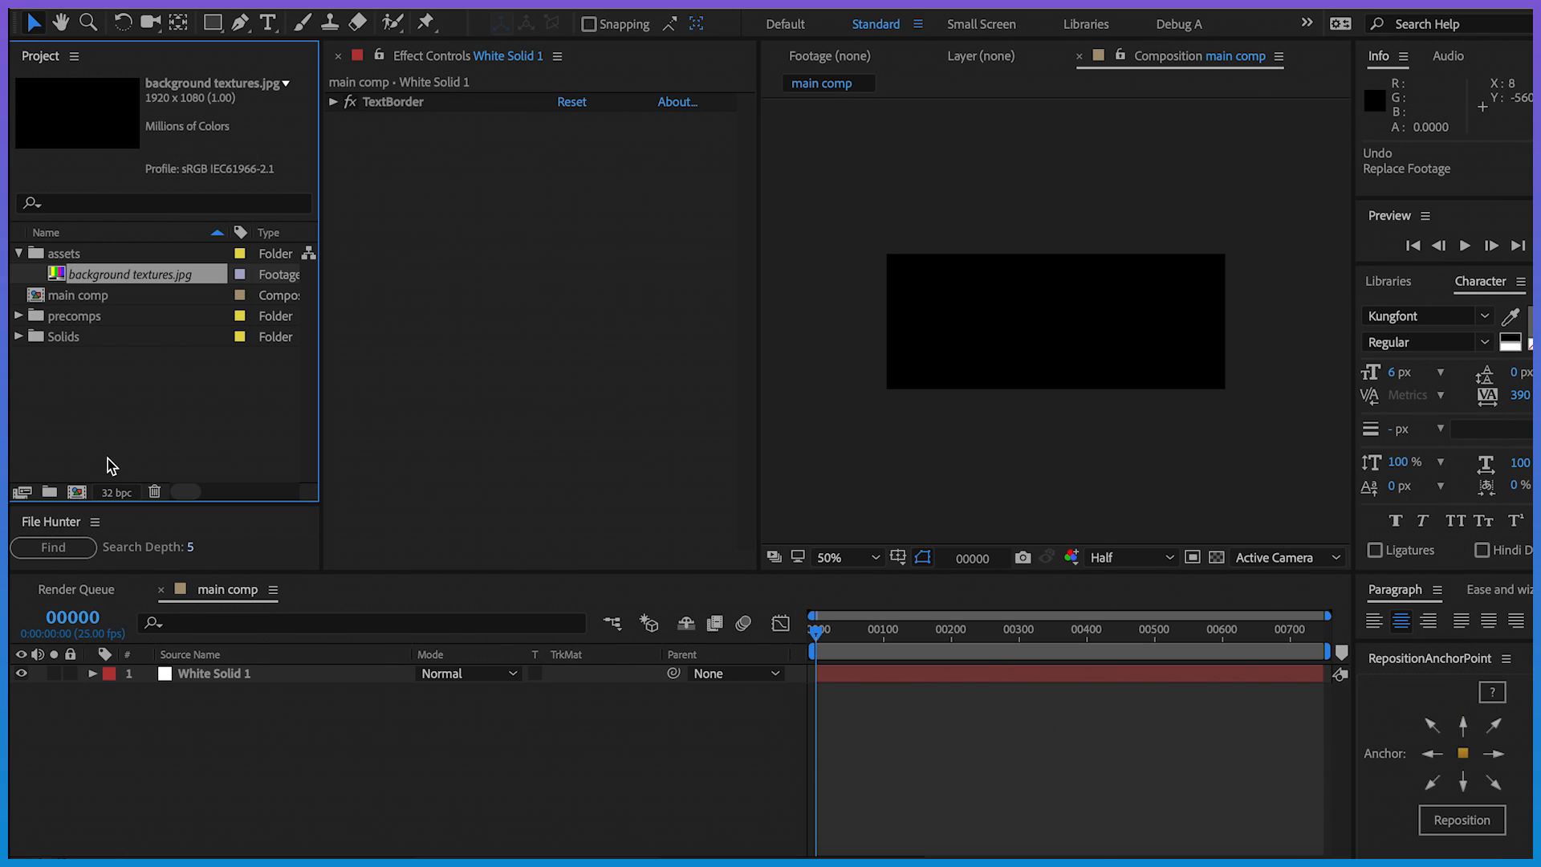
Step: Rerun the depth-3 search and dismiss the 'background textures.jpg could not be found' alert
{"action": "left_click", "coordinate": [192, 548]}
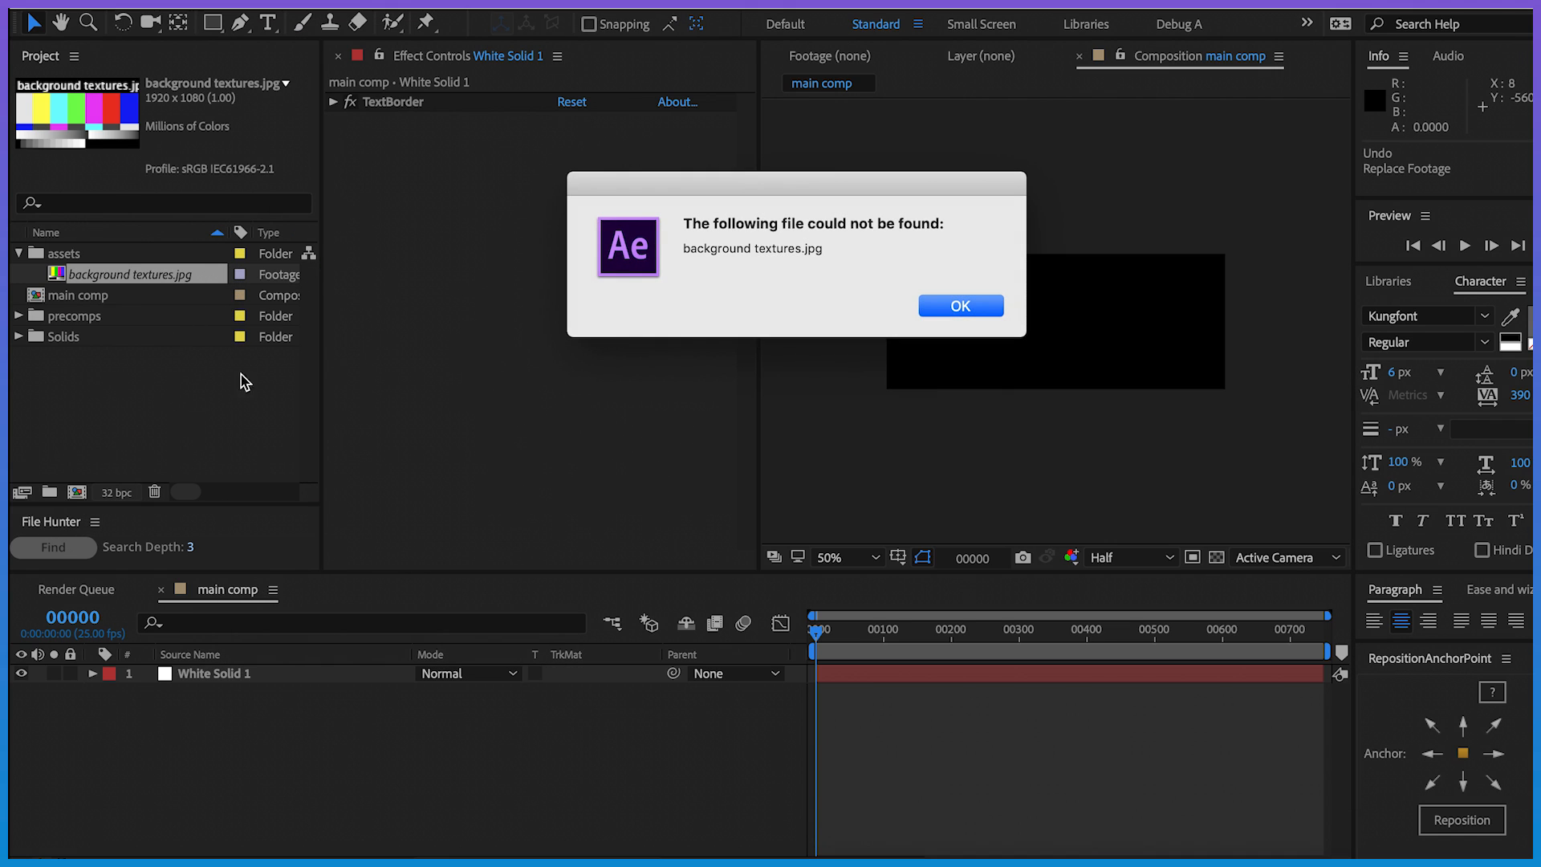
{"action": "left_click", "coordinate": [960, 306]}
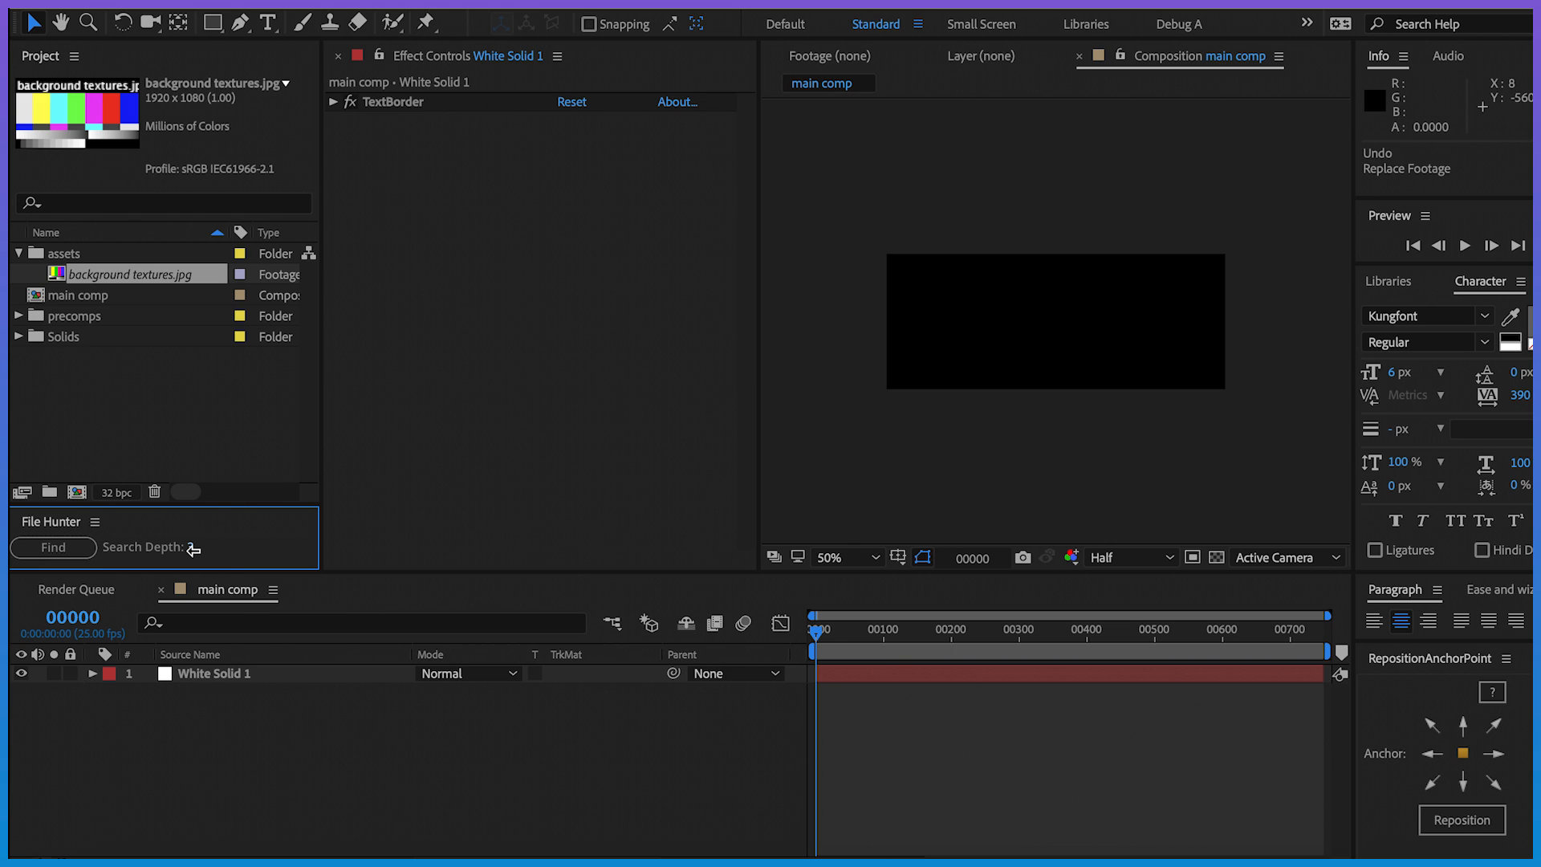
Step: Change File Hunter's Search Depth from 3 to 5
{"action": "type", "text": "5"}
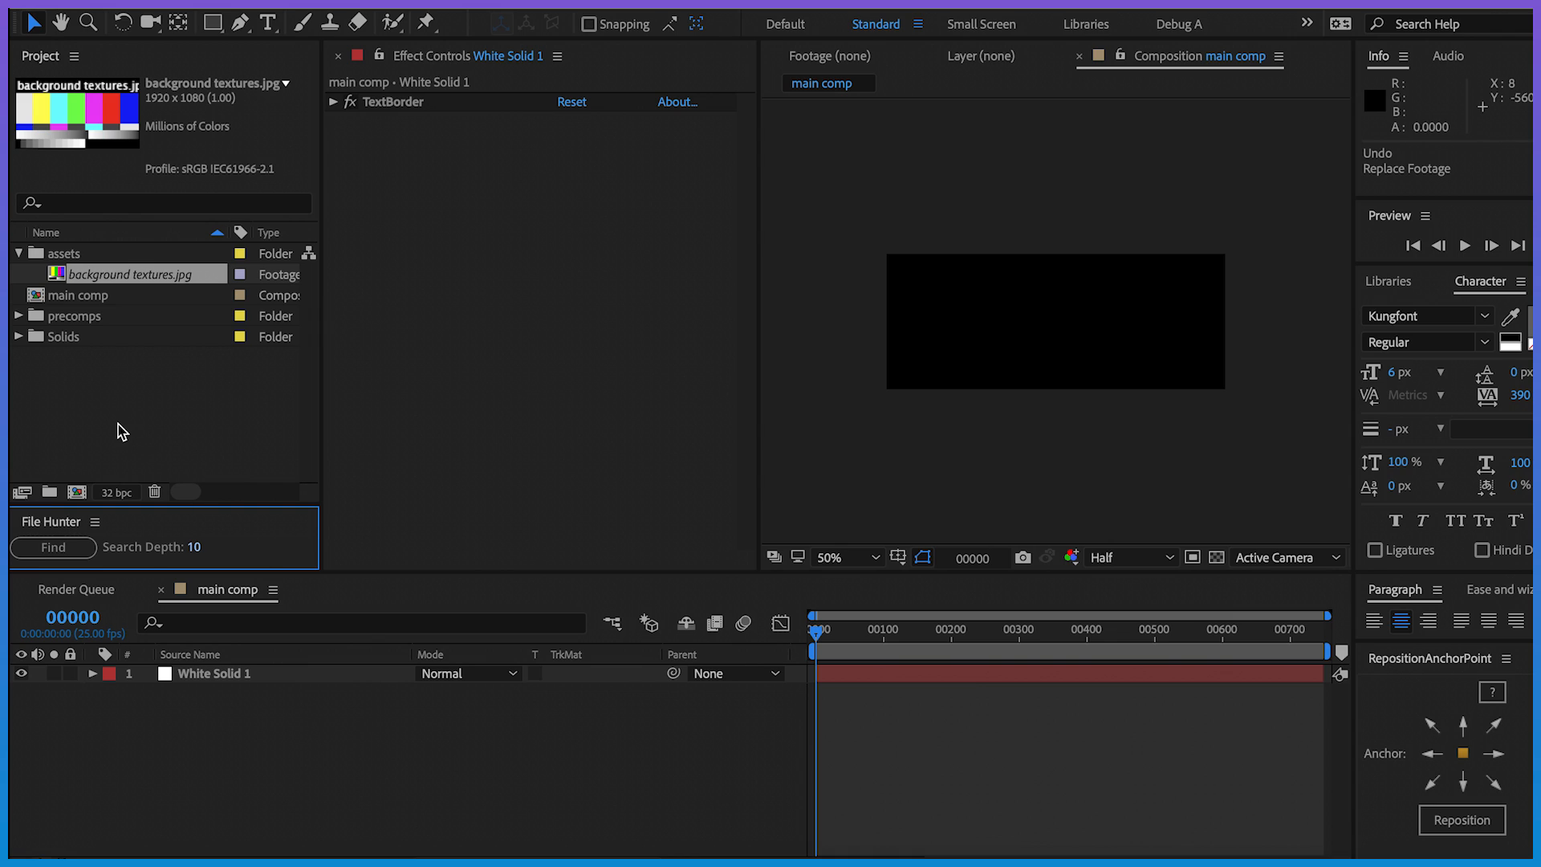
{"action": "left_click", "coordinate": [188, 547]}
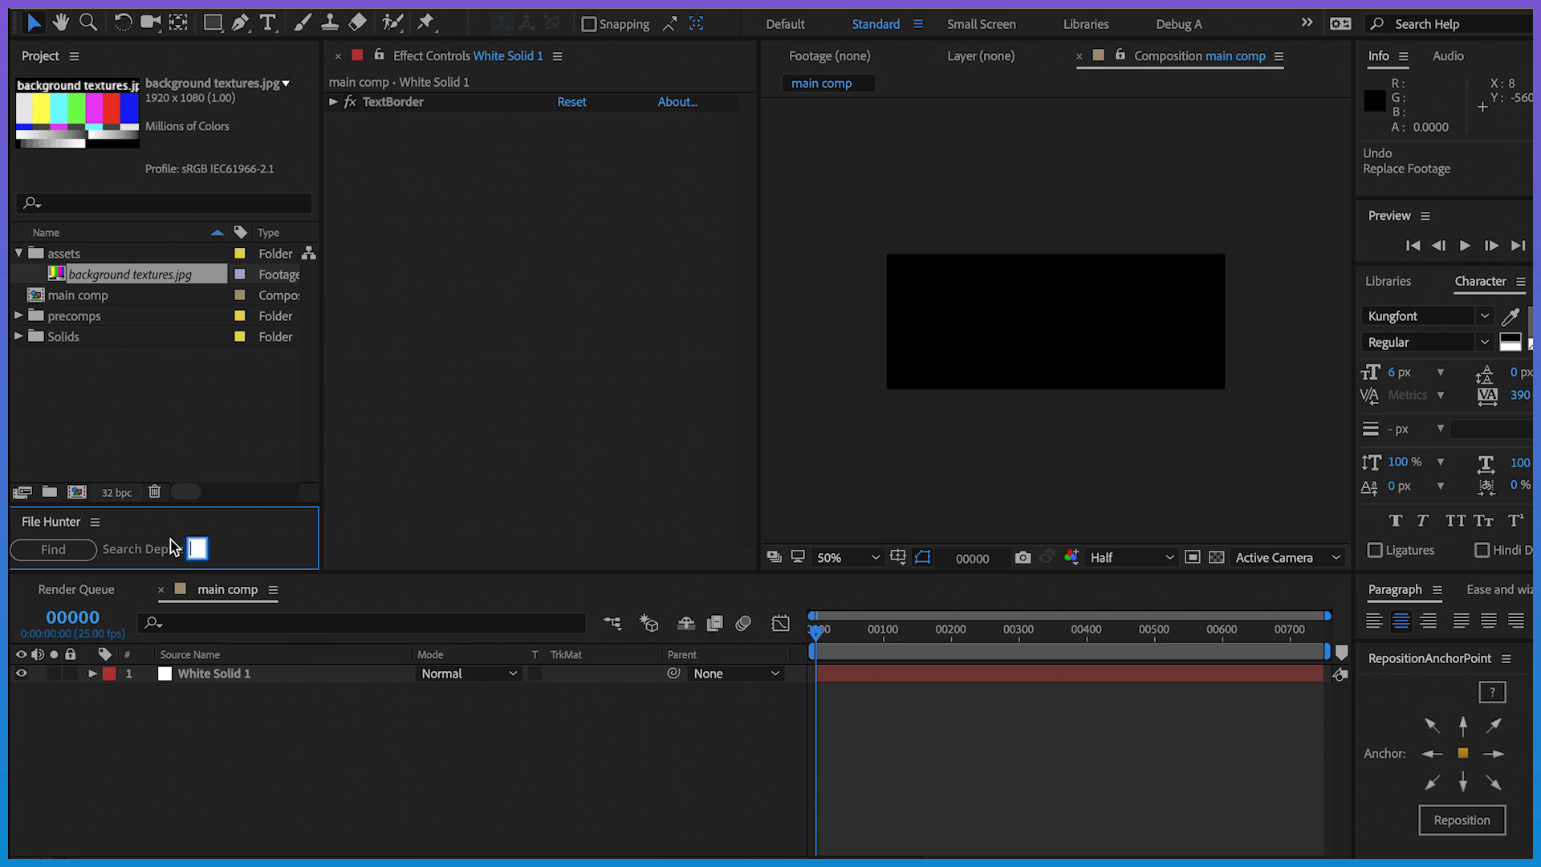
{"action": "type", "text": "5"}
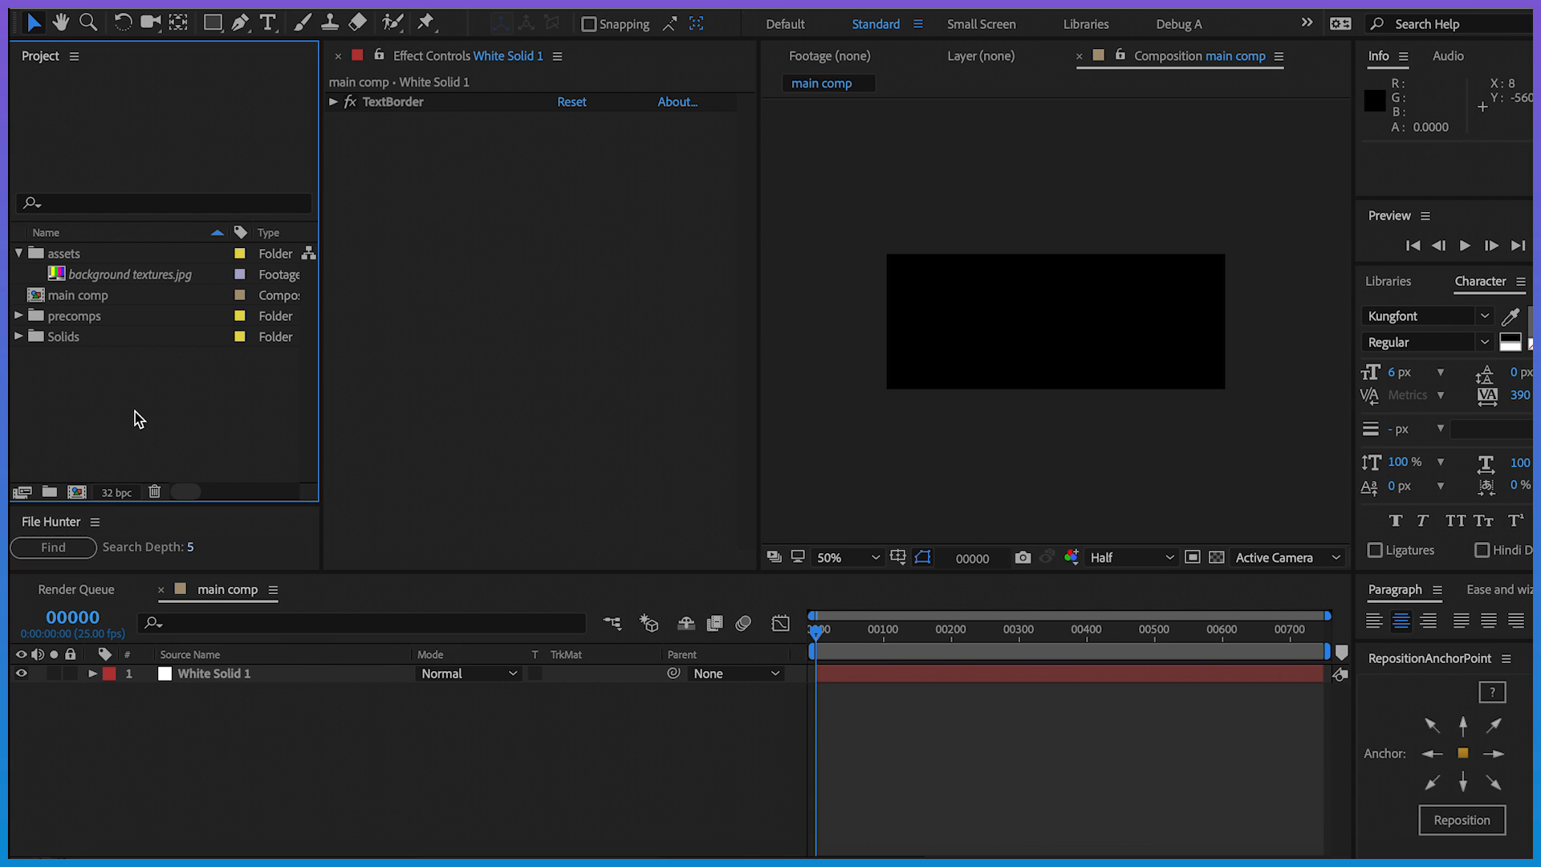
{"action": "mouse_move", "coordinate": [164, 349]}
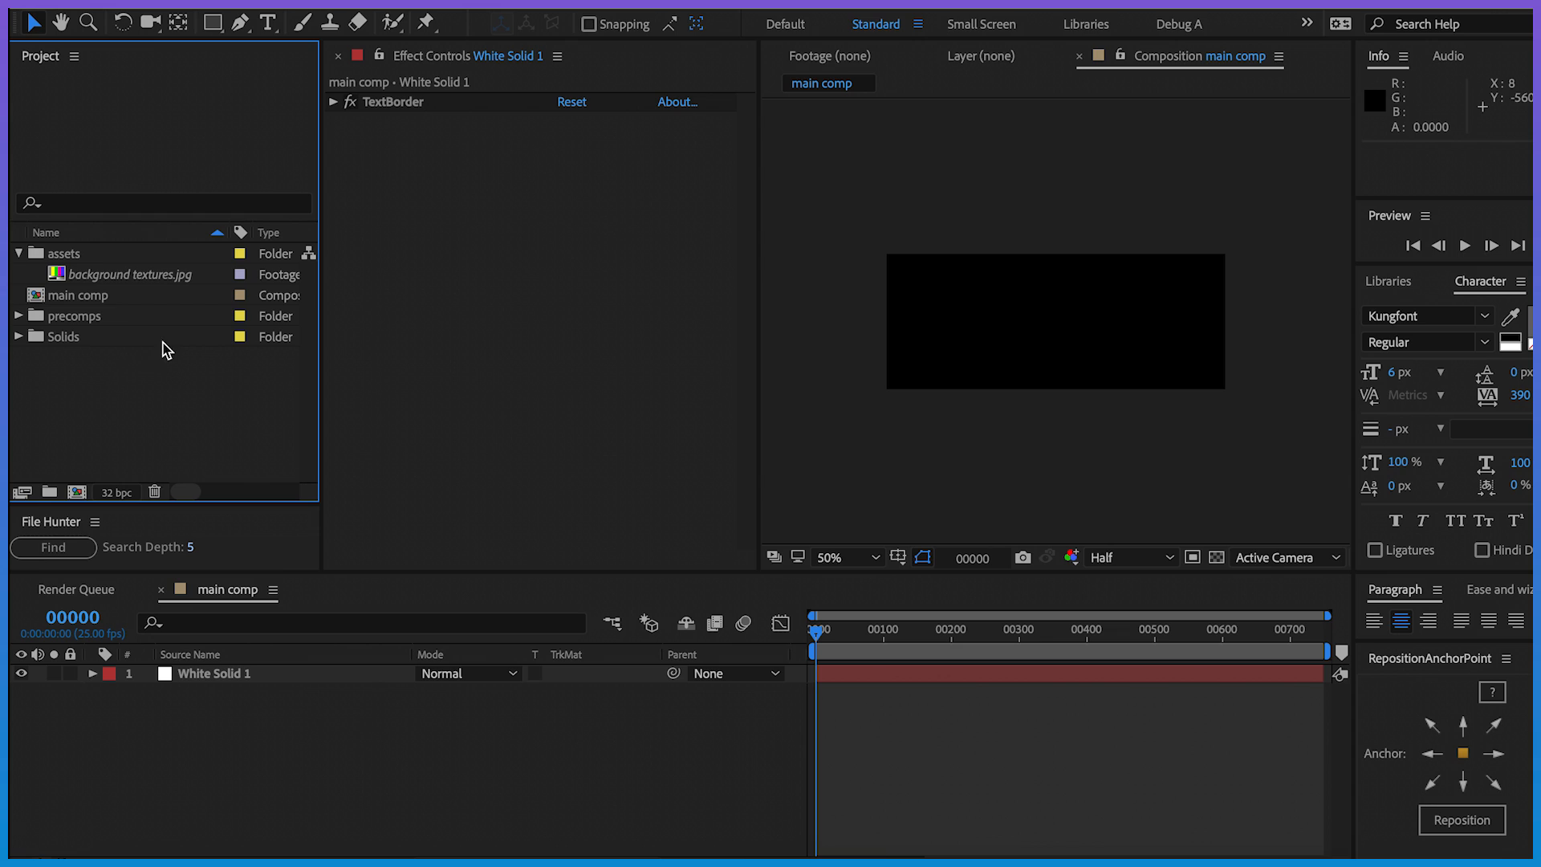
Step: Select background textures.jpg in the Project panel's assets folder
{"action": "left_click", "coordinate": [130, 273]}
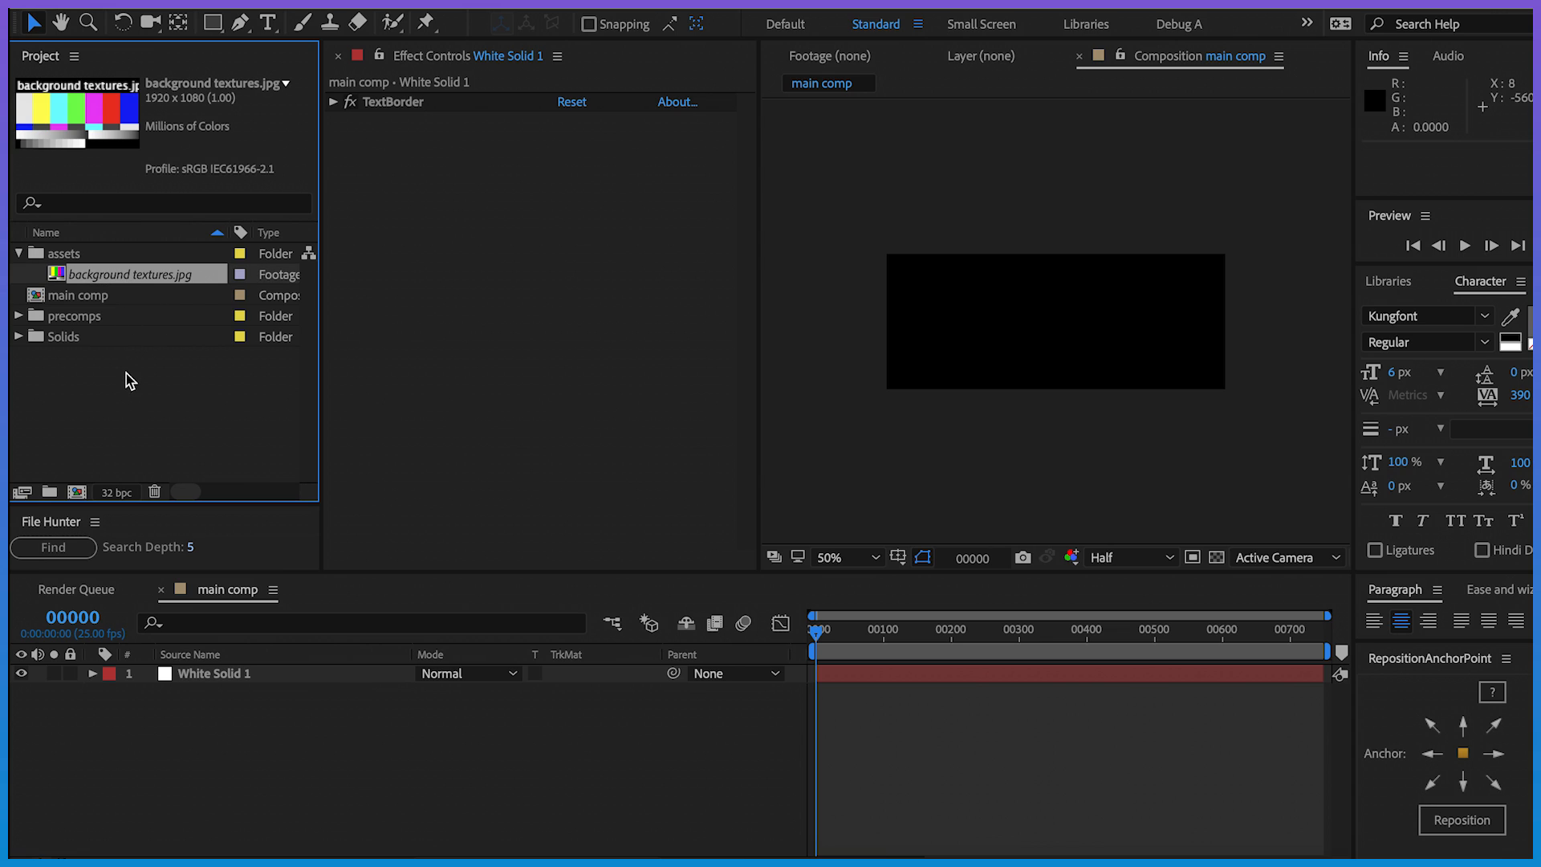
{"action": "mouse_move", "coordinate": [115, 441]}
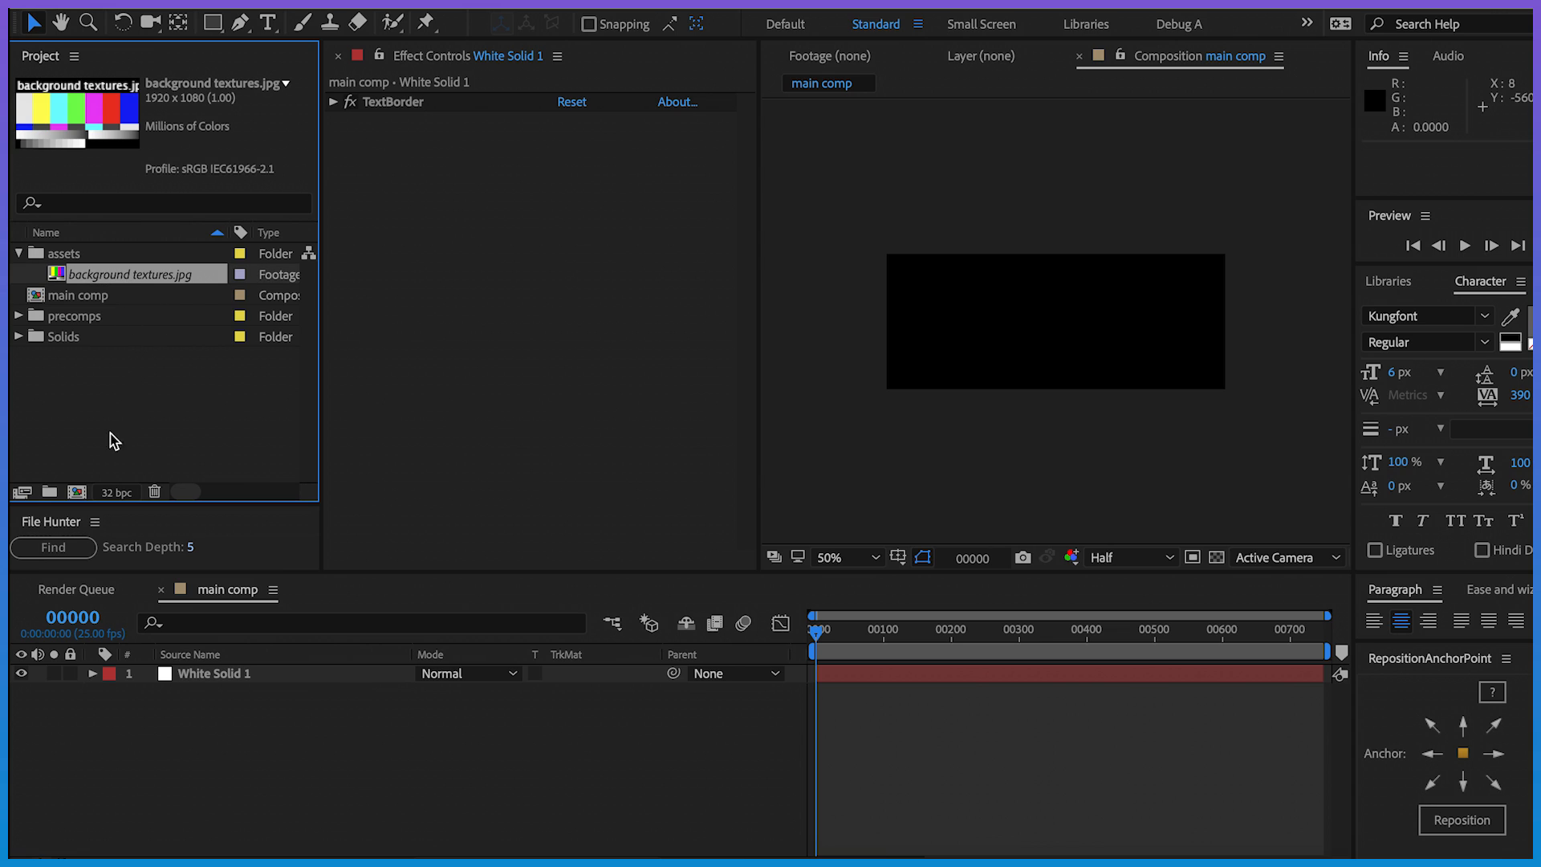